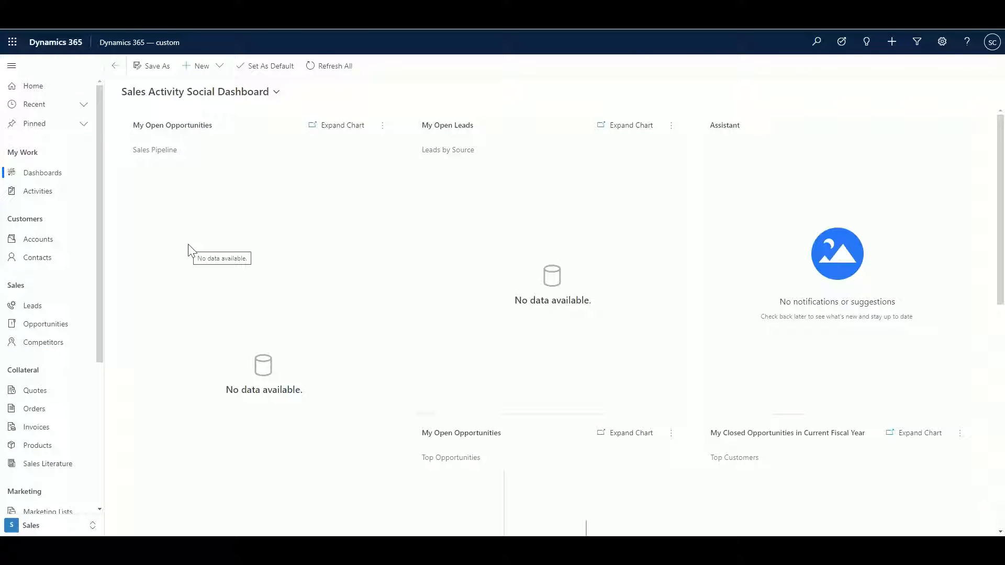
Open the City Power & Light (En) record from the All Accounts view.
click(38, 240)
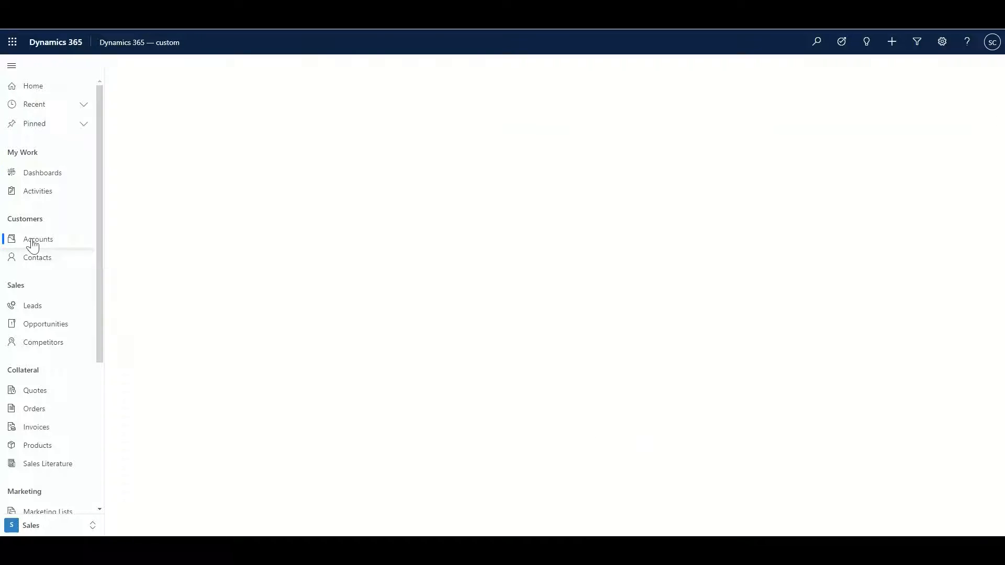
click(38, 239)
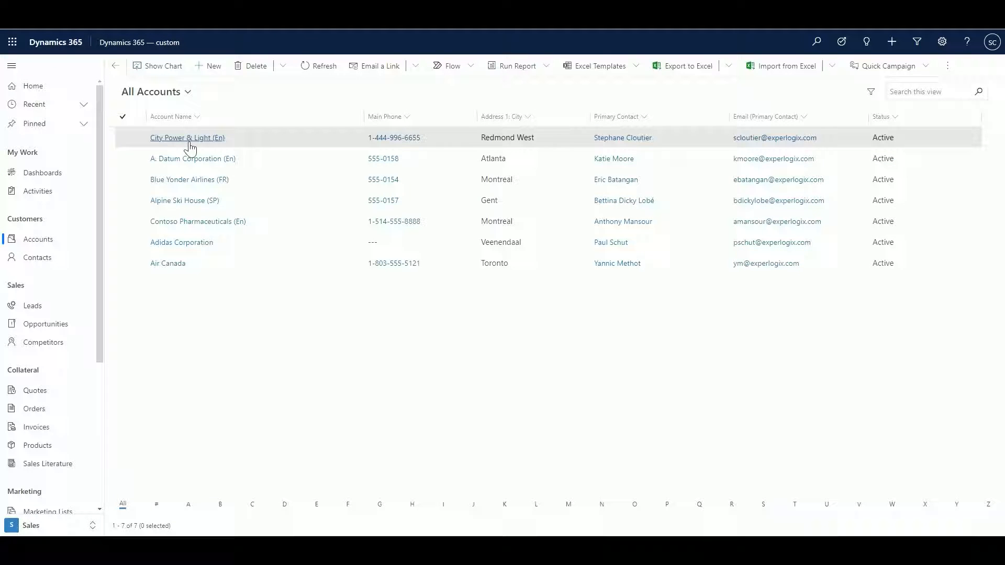
click(186, 137)
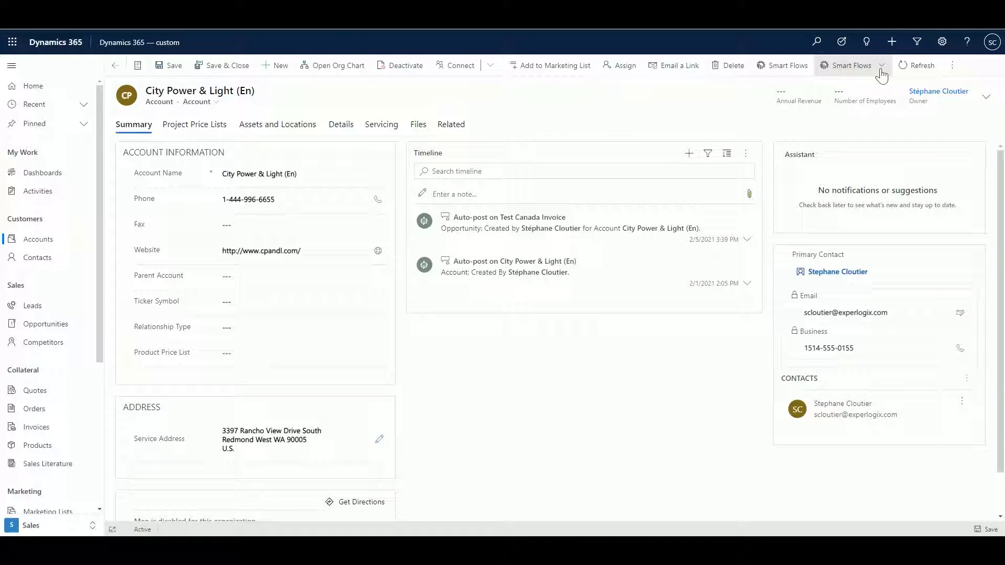
Show the Xpertdoc Smart Flows available for the City Power & Light account.
click(882, 69)
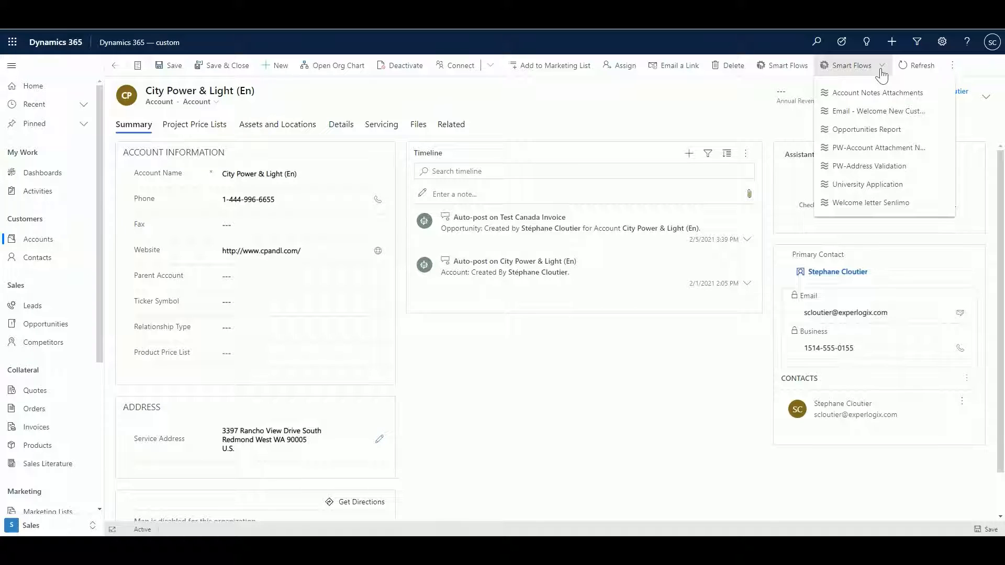
mouse_move(877, 92)
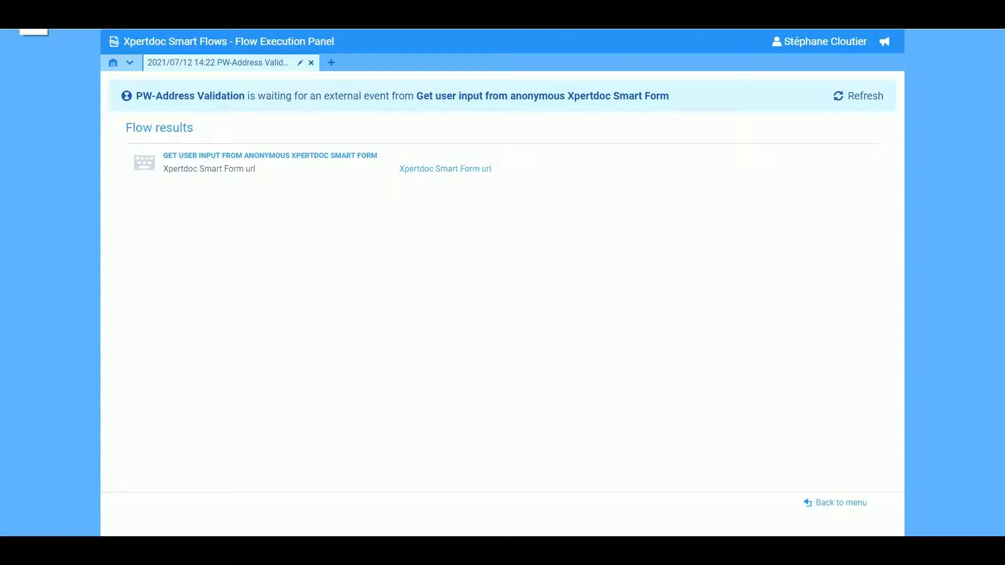
mouse_move(679, 110)
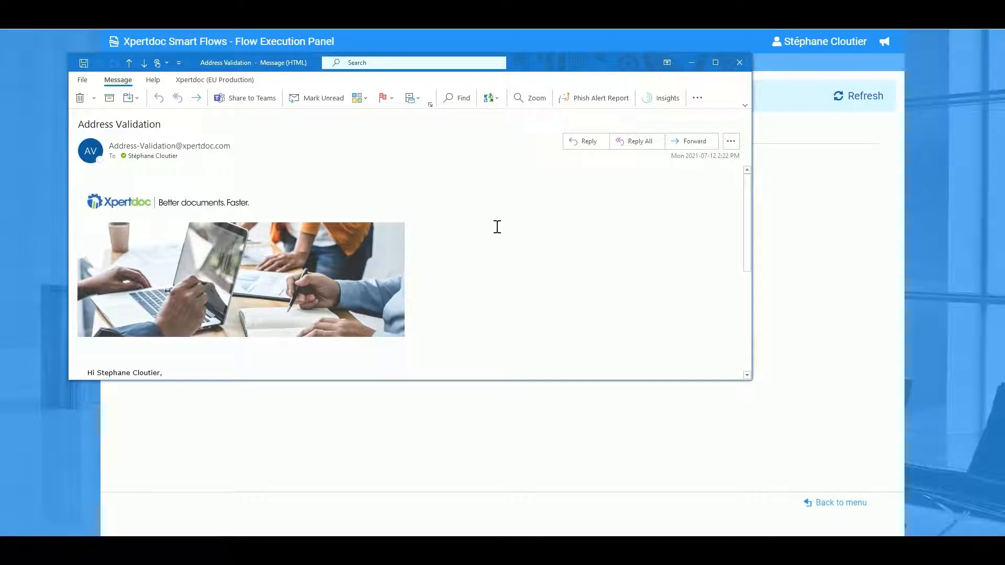
Follow the 'Click Here' link in the Address Validation email to open the form.
scroll(down, 3)
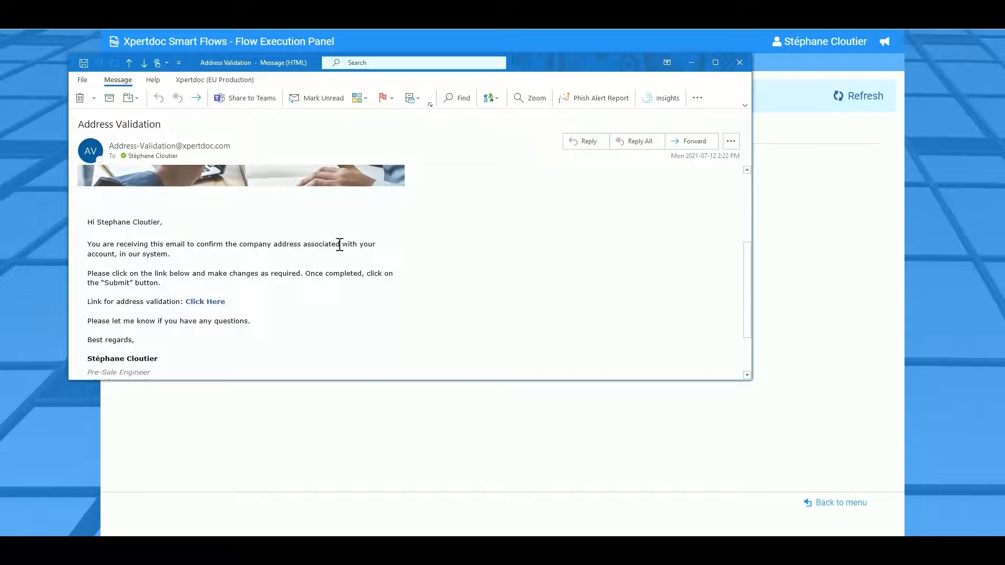
mouse_move(205, 302)
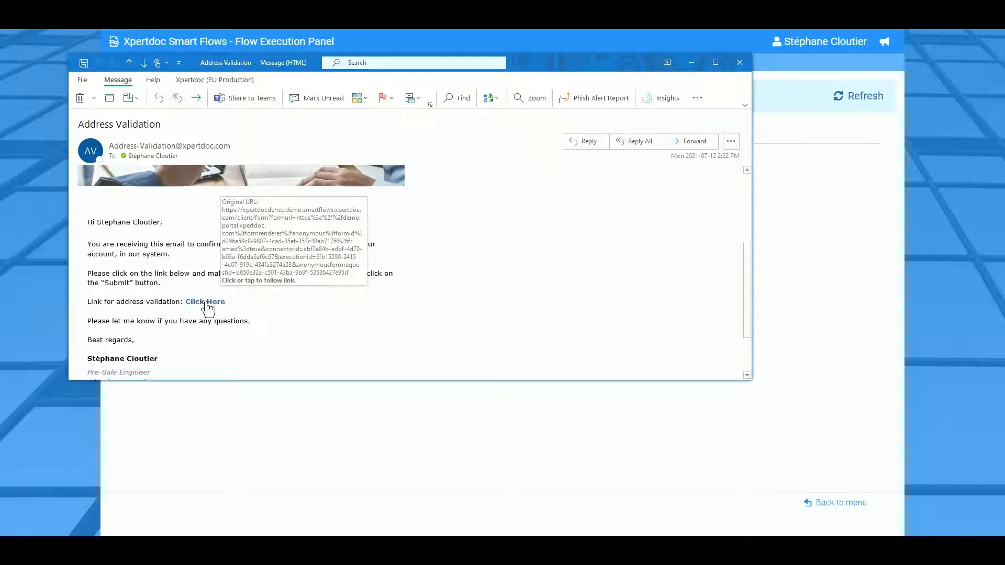
mouse_move(206, 302)
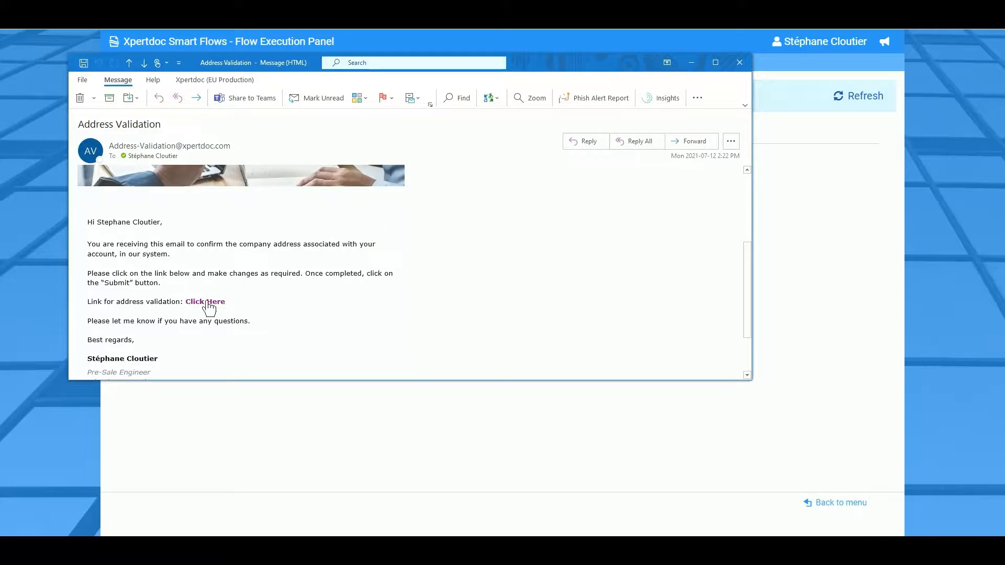
click(205, 302)
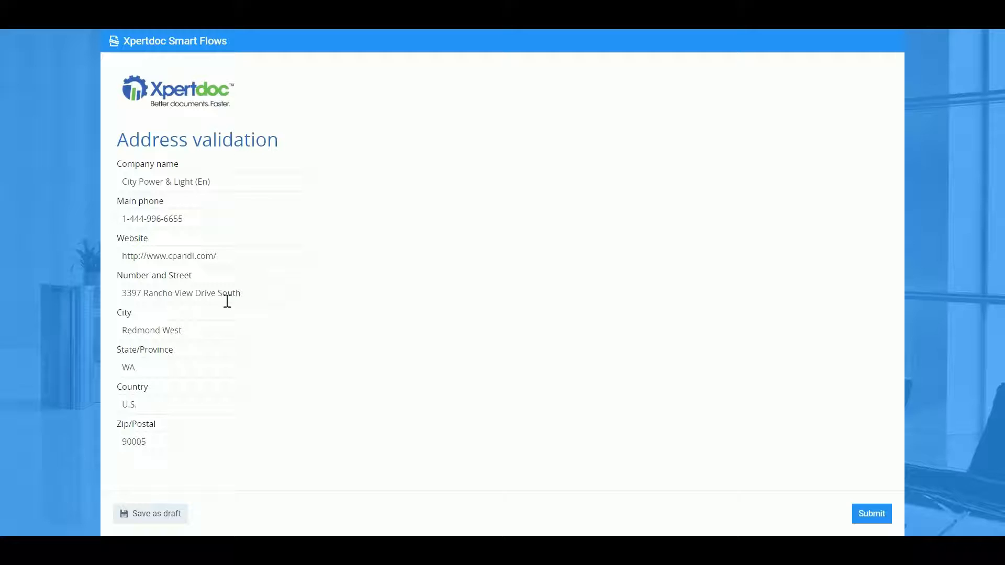
mouse_move(306, 220)
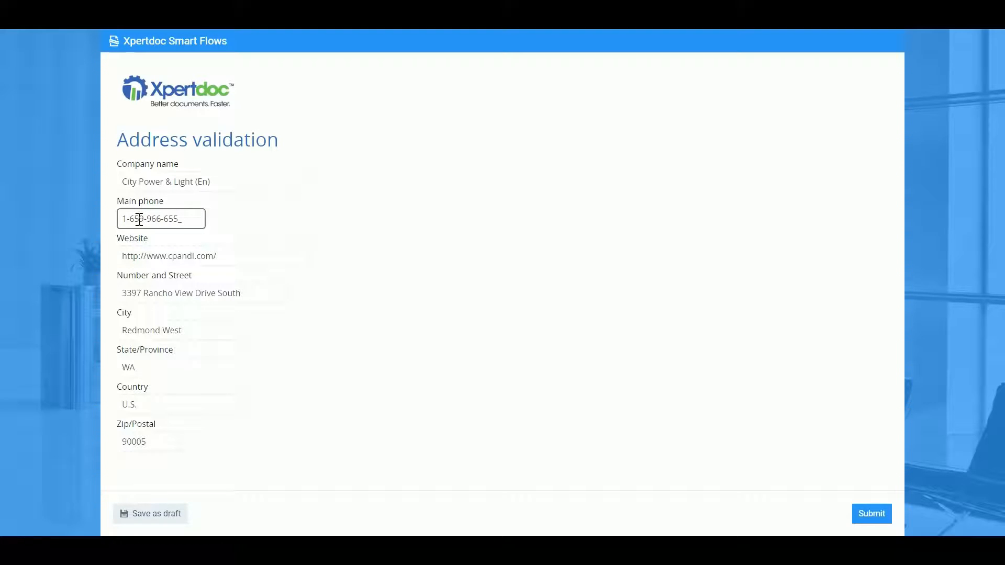
Change the street from South to North and the zip to 90000, then submit.
double_click(228, 293)
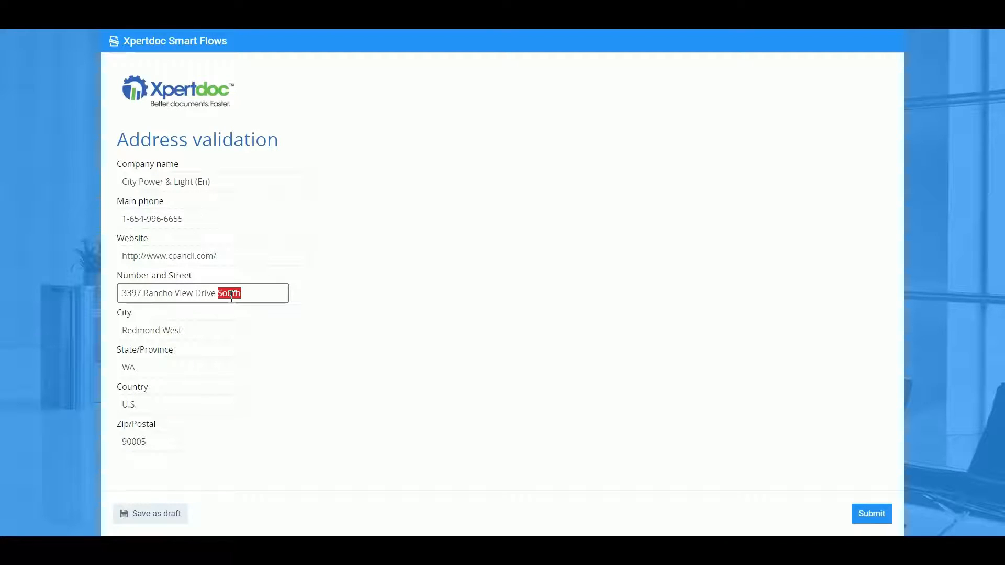
text(N)
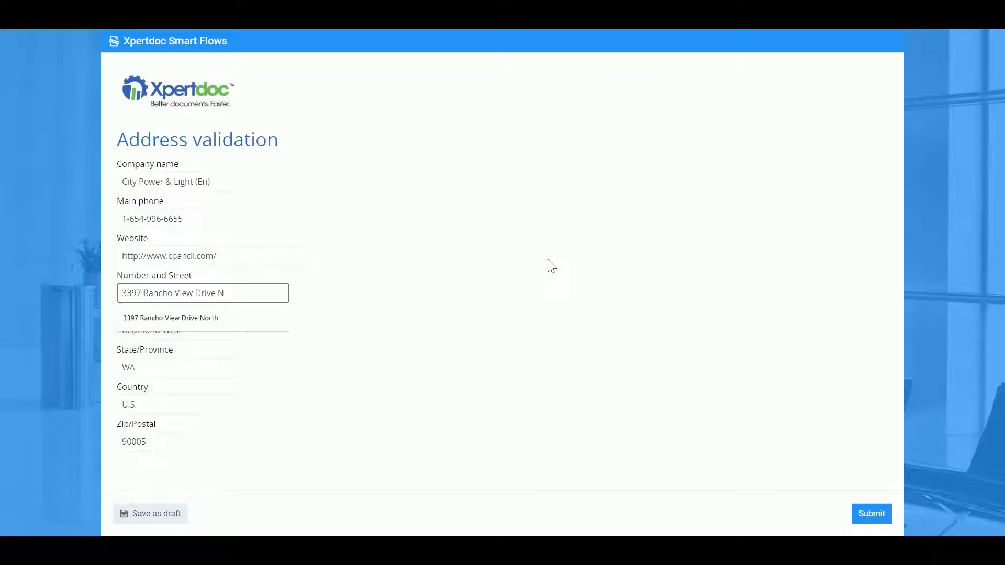
click(171, 317)
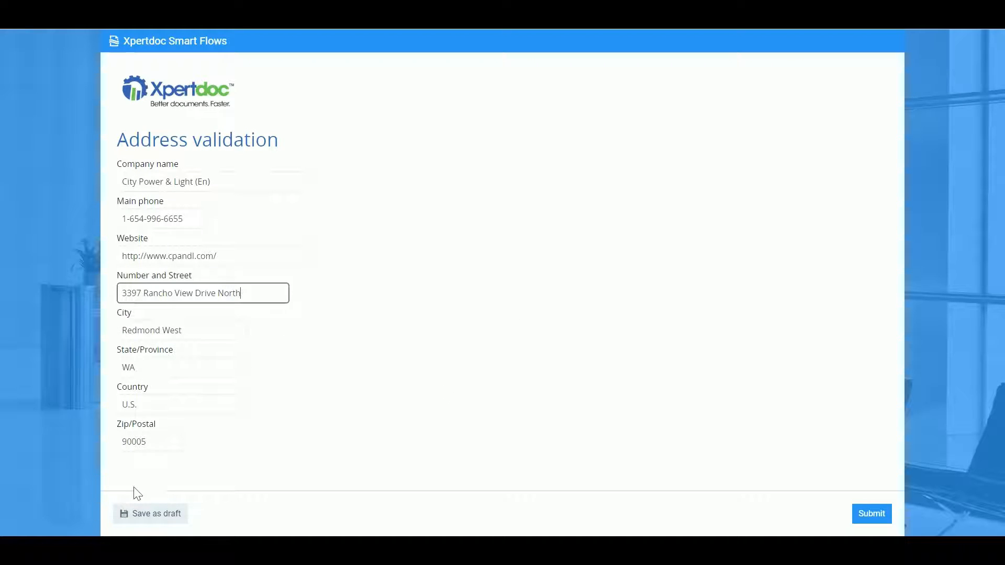
click(151, 442)
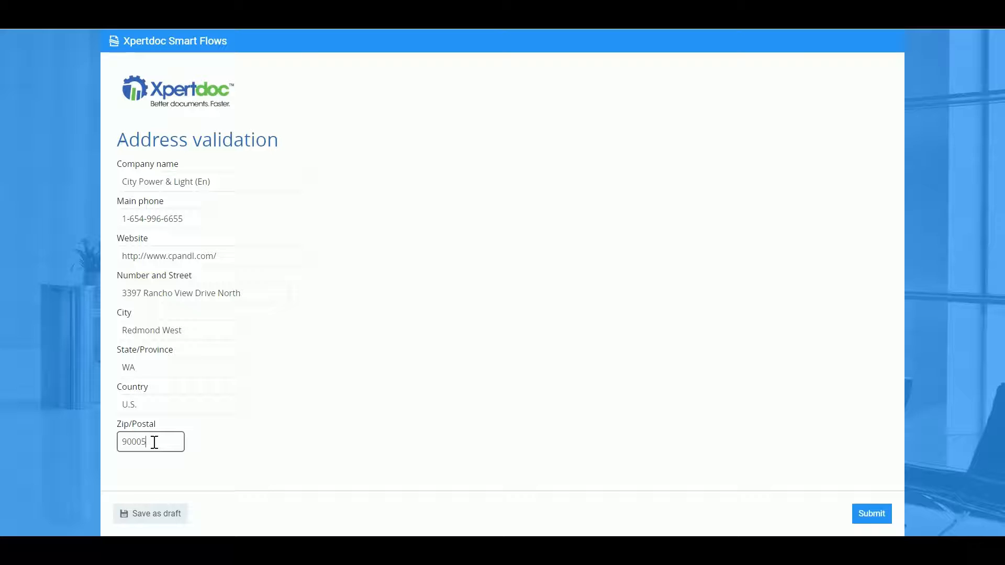
key(Backspace)
text(0)
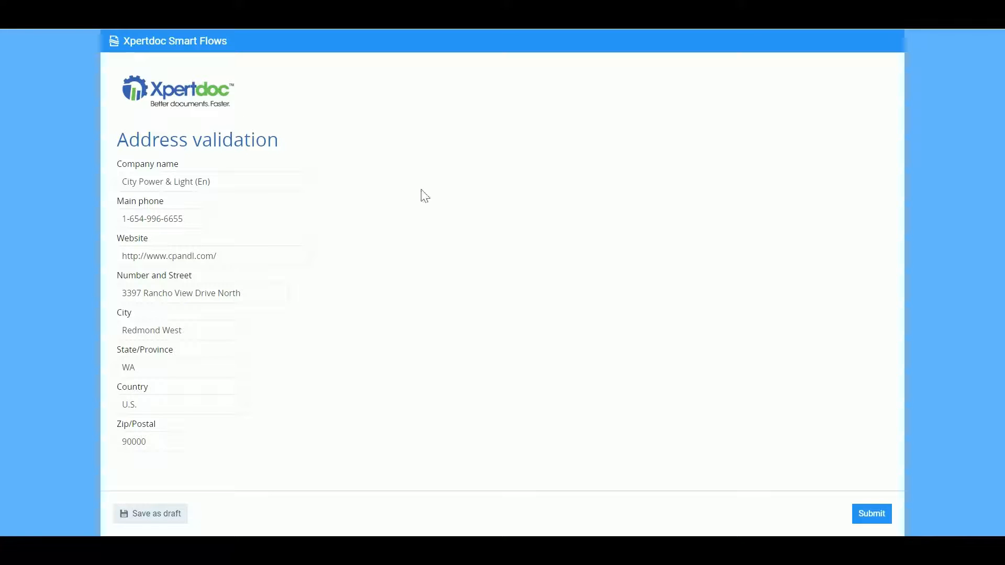
mouse_move(917, 448)
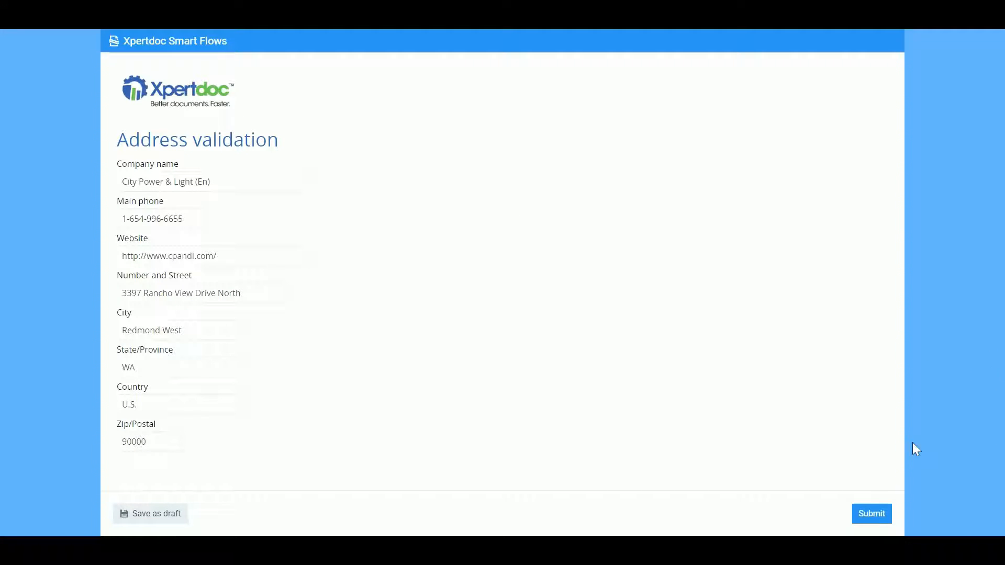
click(871, 514)
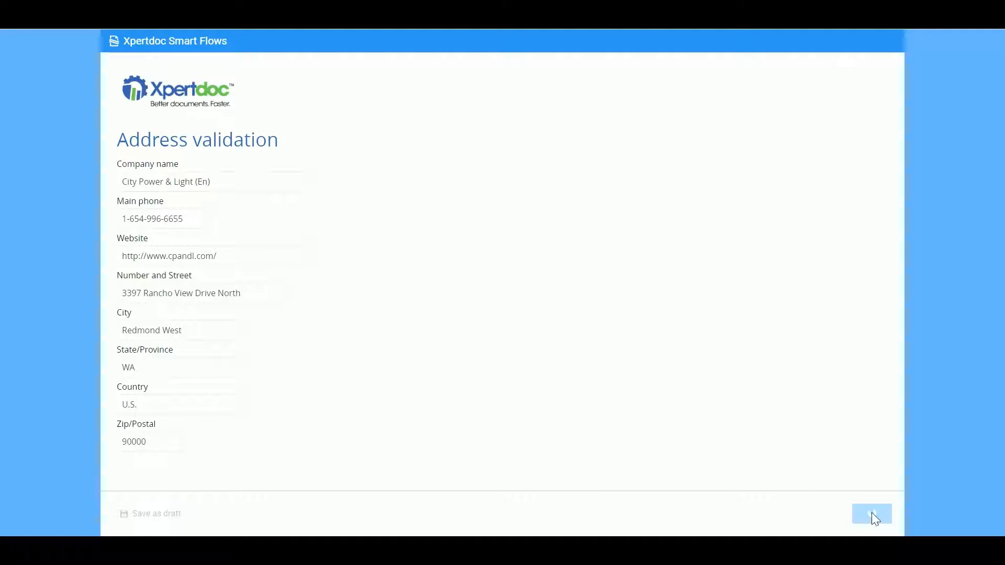
click(871, 514)
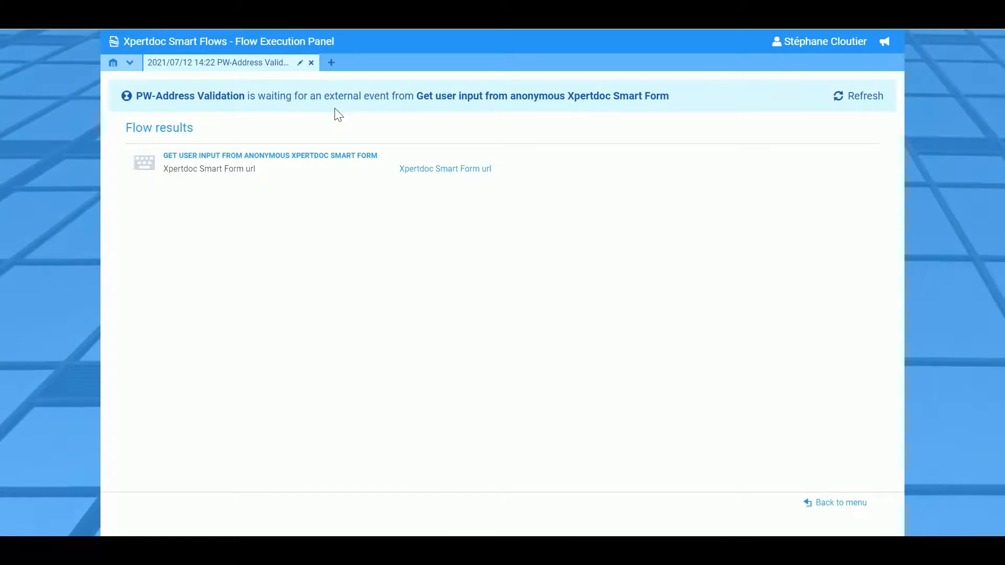
mouse_move(846, 100)
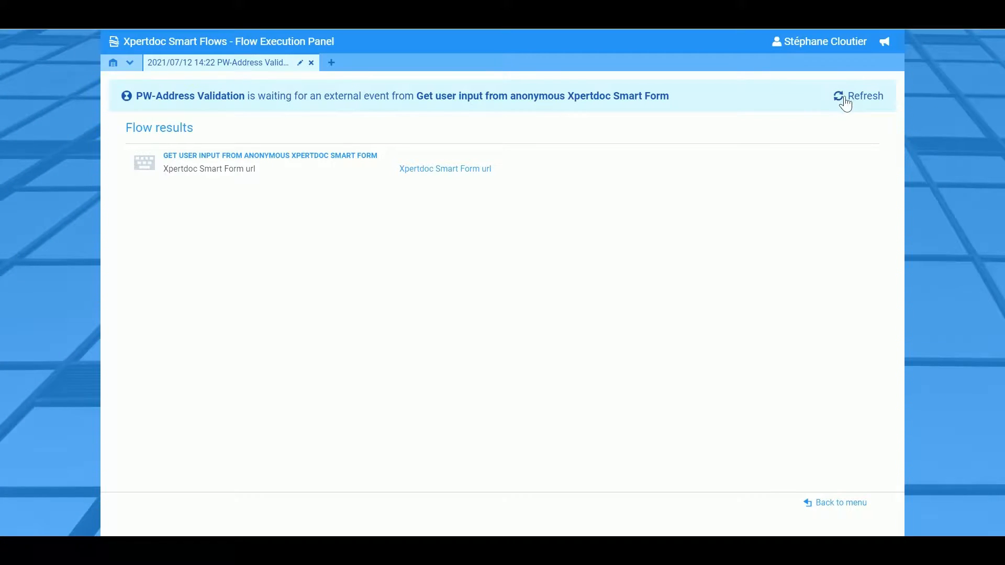
Refresh the Flow Execution Panel until PW-Address Validation shows Successfully ran.
click(858, 97)
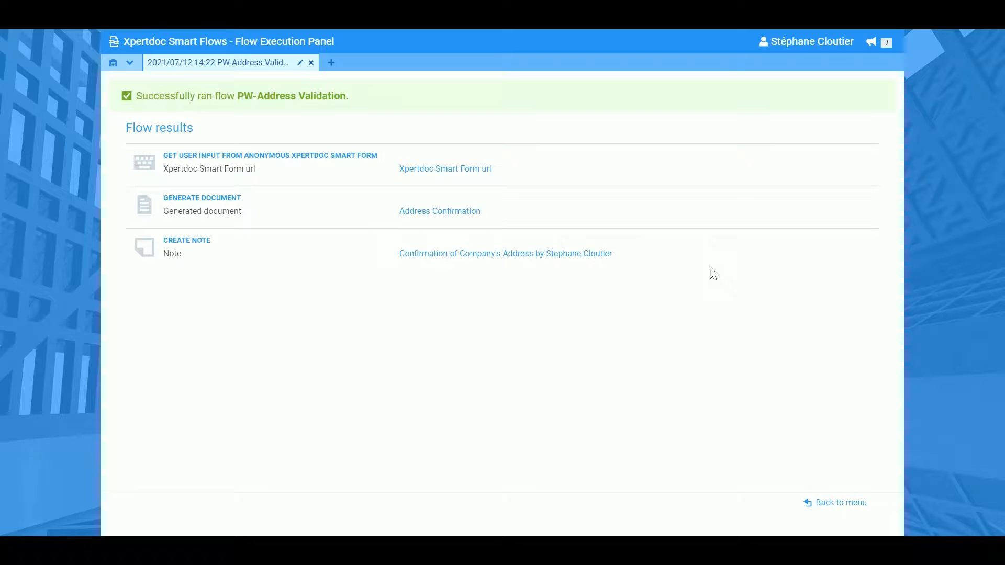
mouse_move(106, 245)
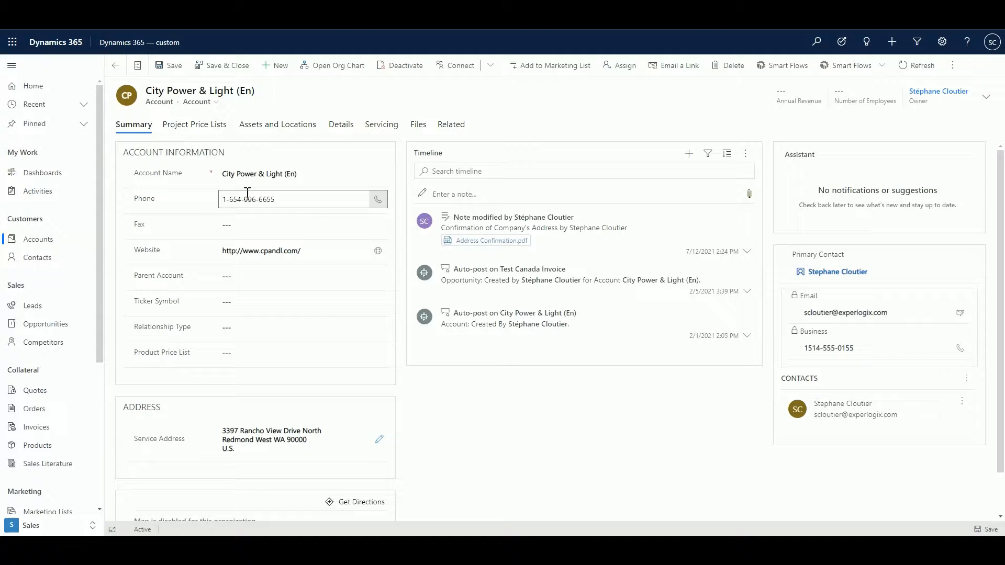
Download and open Address Confirmation.pdf from the account's new timeline note.
click(279, 440)
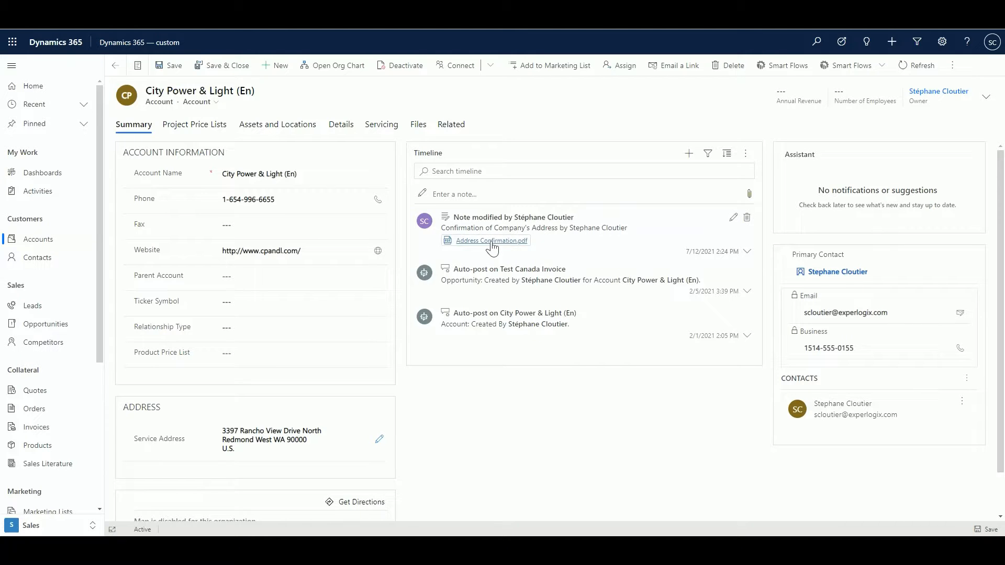
click(491, 240)
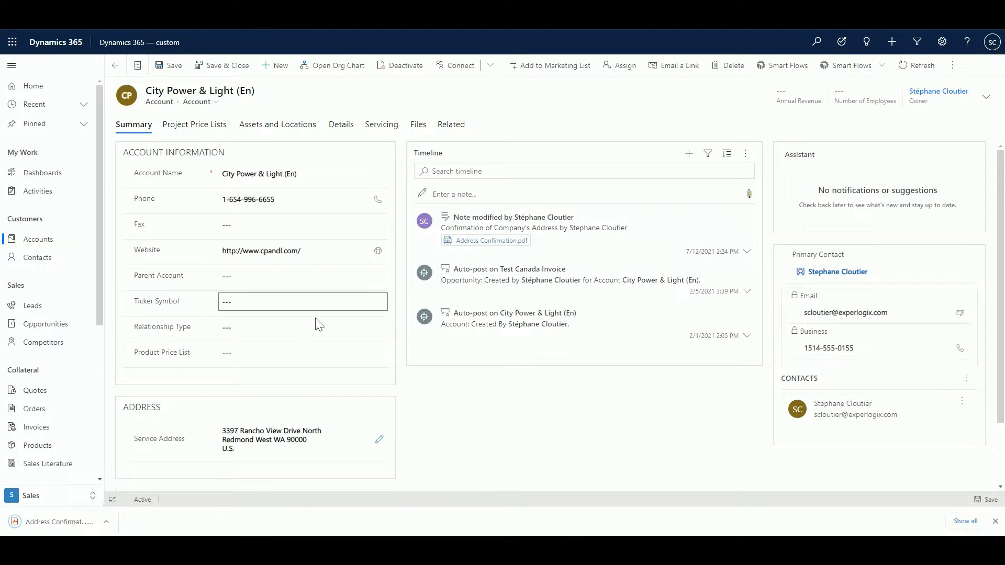
click(491, 240)
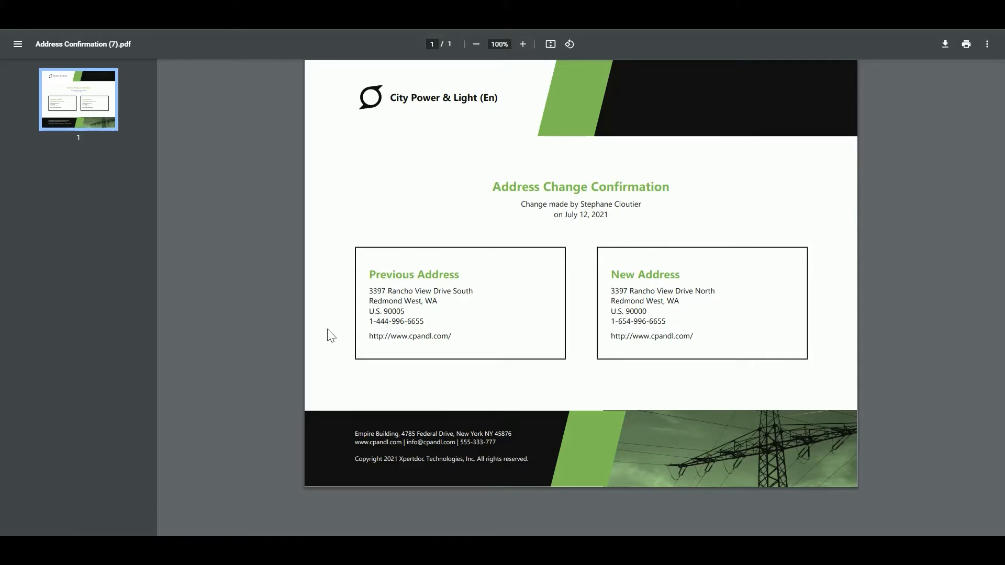
mouse_move(409, 336)
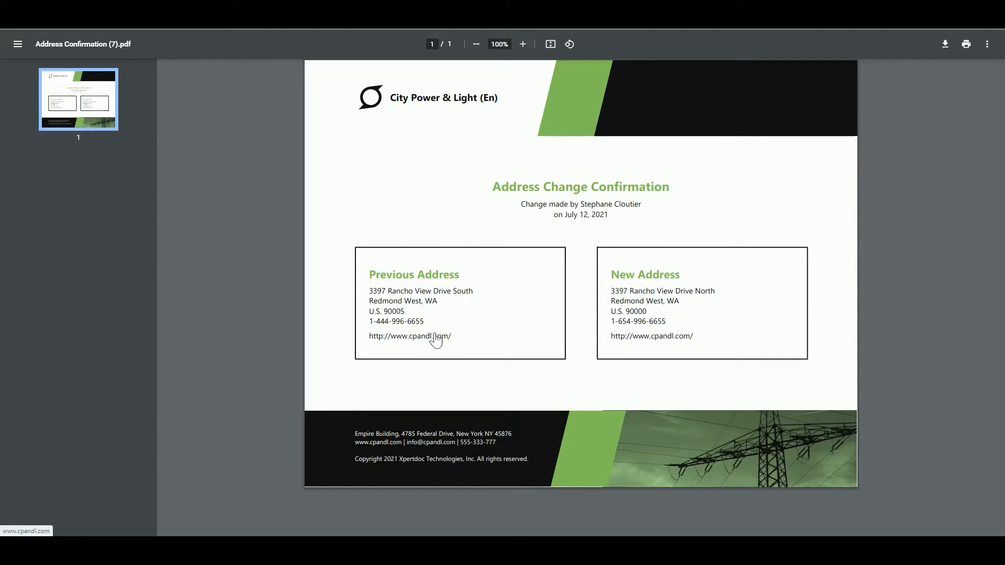
mouse_move(632, 269)
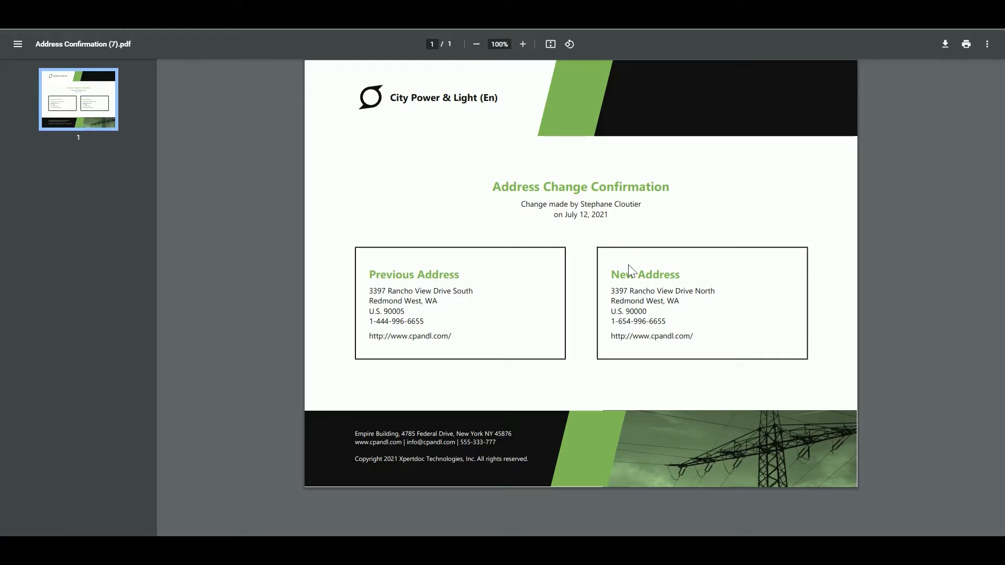